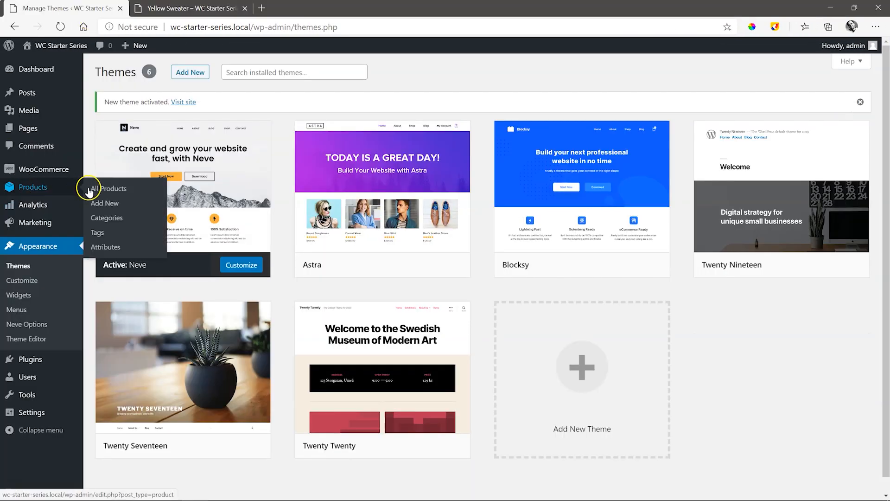
Open All Products from the Products menu to list the Yellow Sweater
click(108, 189)
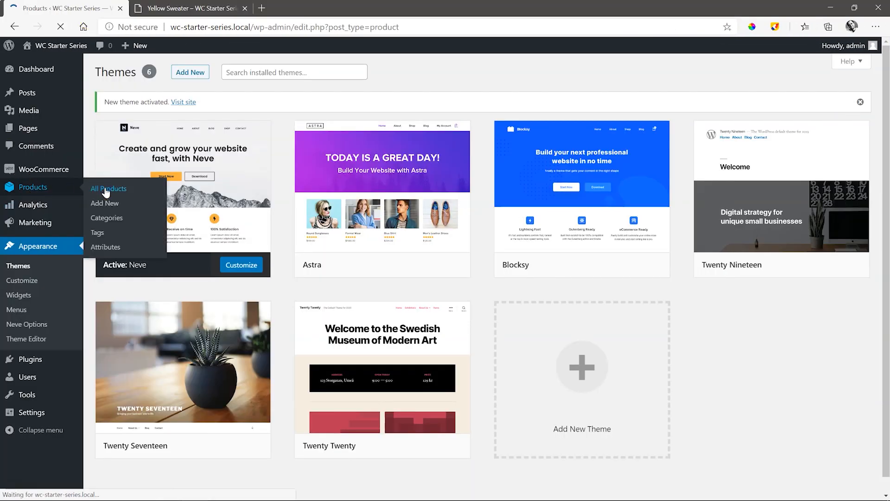
click(108, 188)
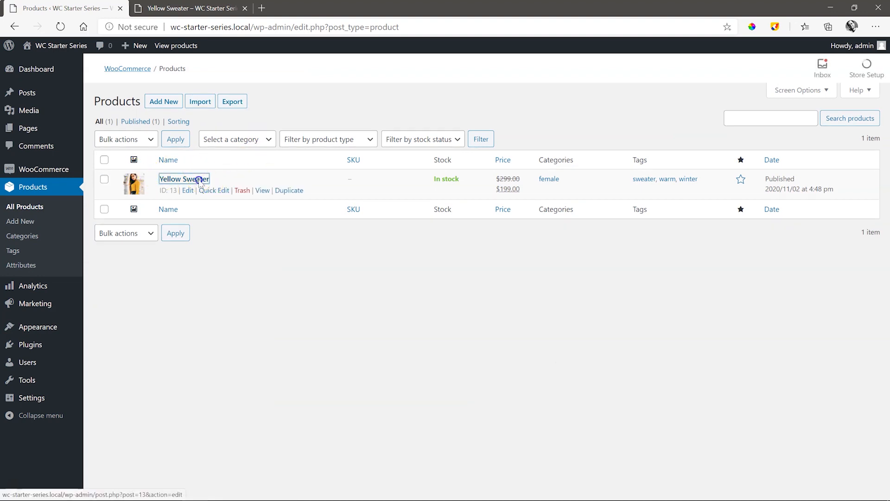
Edit the Yellow Sweater and enter SKU-01 on the Inventory tab of Product data
click(183, 179)
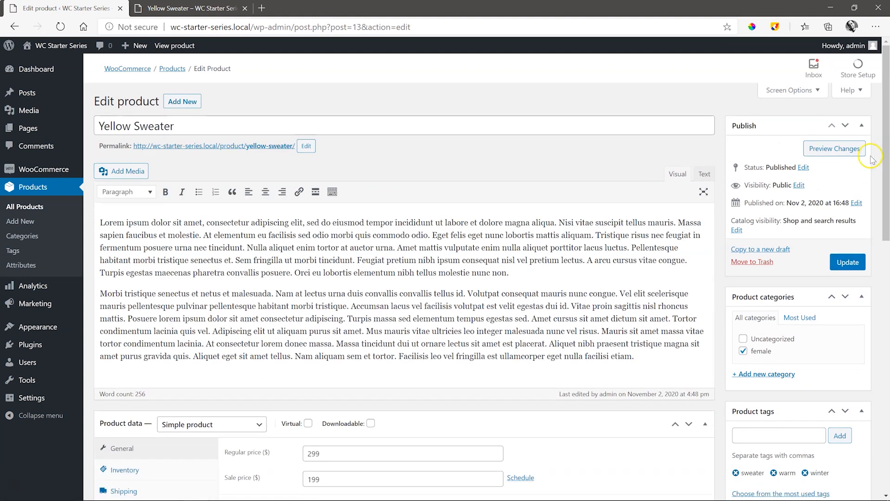
scroll(down, 3)
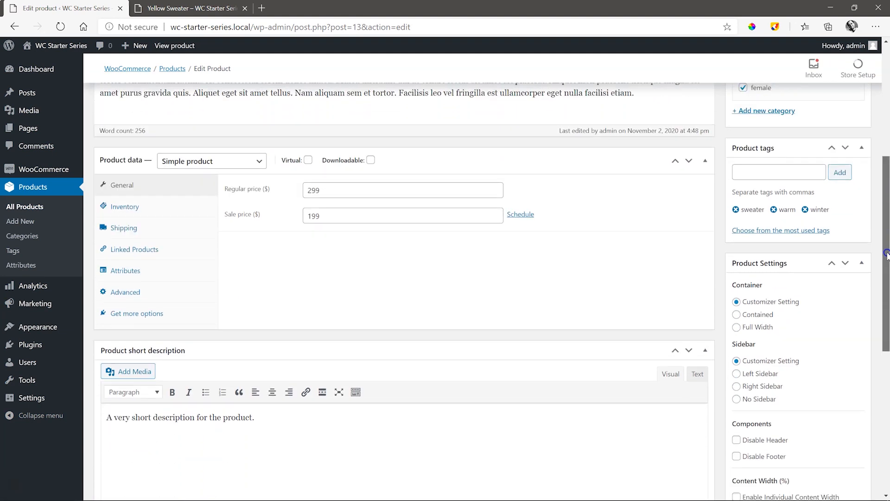
click(125, 206)
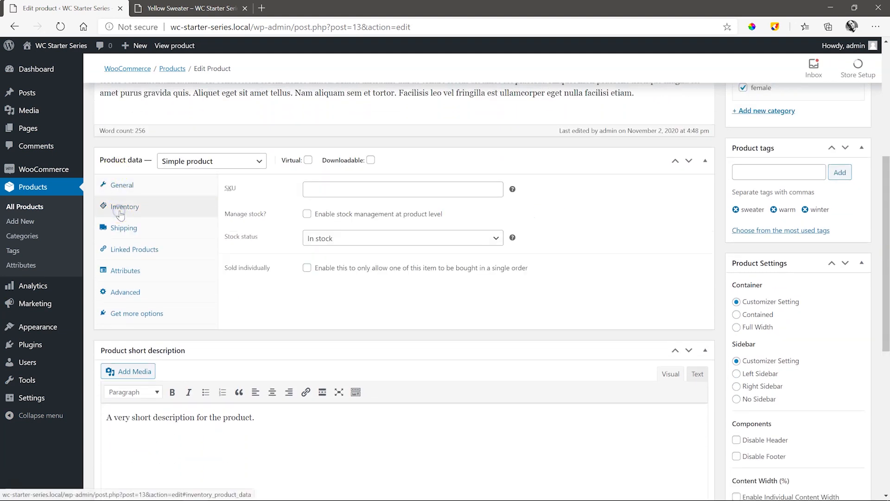
text(SKU01)
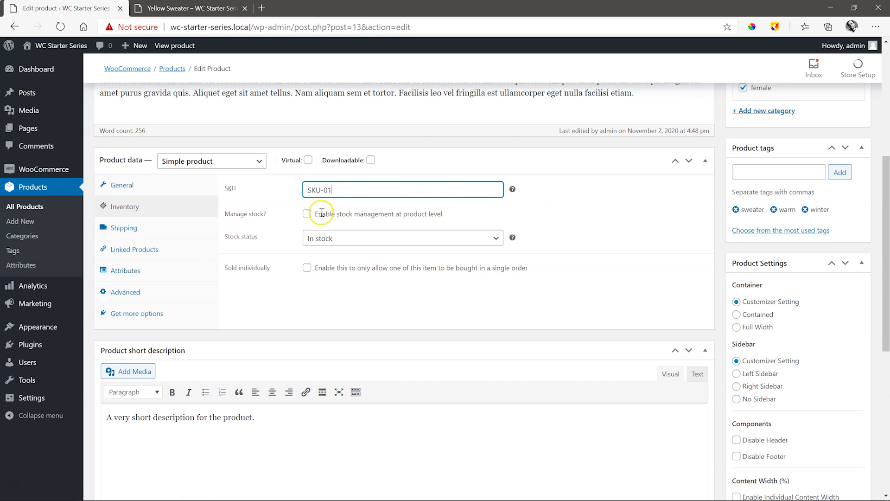
scroll(down, 3)
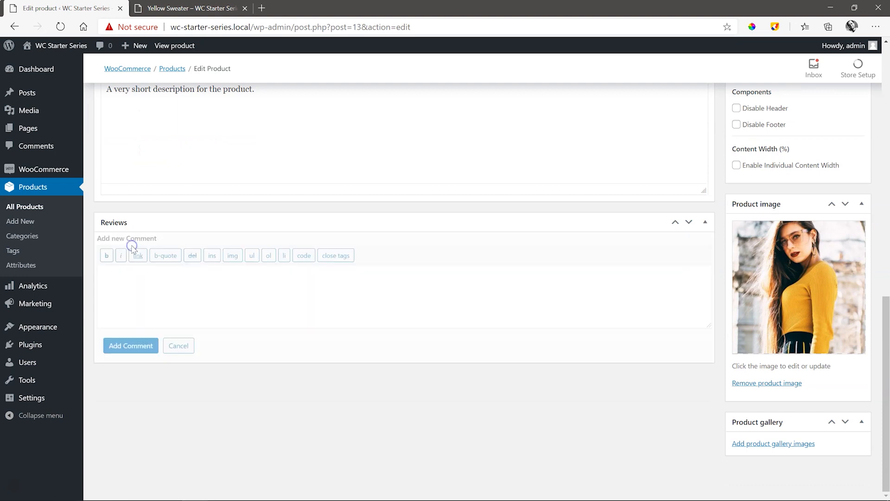
Add the admin review "My products are awesome. Buy me!" to the Yellow Sweater
text(My product)
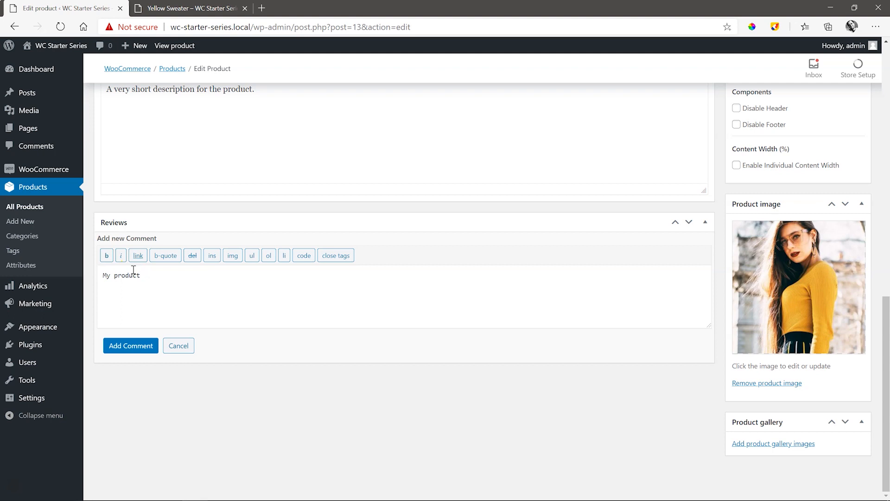
click(130, 345)
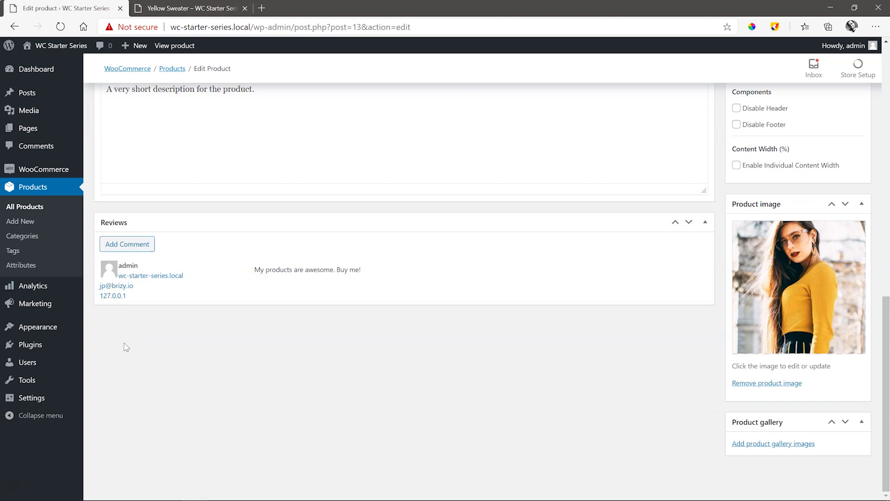
mouse_move(773, 443)
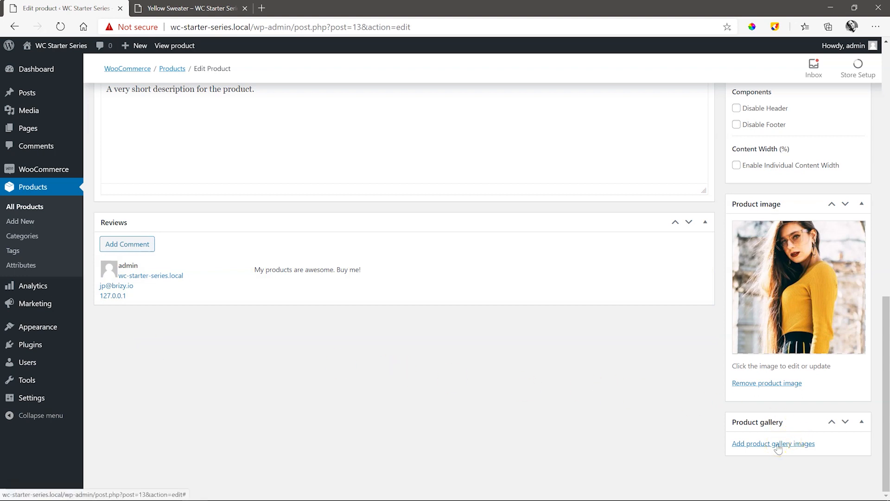
Select three Media Library photos and add them to the product gallery
click(773, 444)
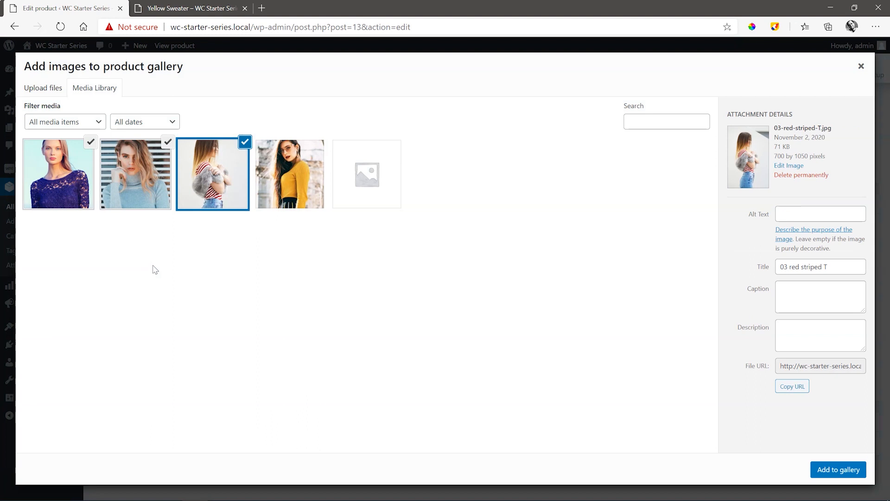
click(838, 469)
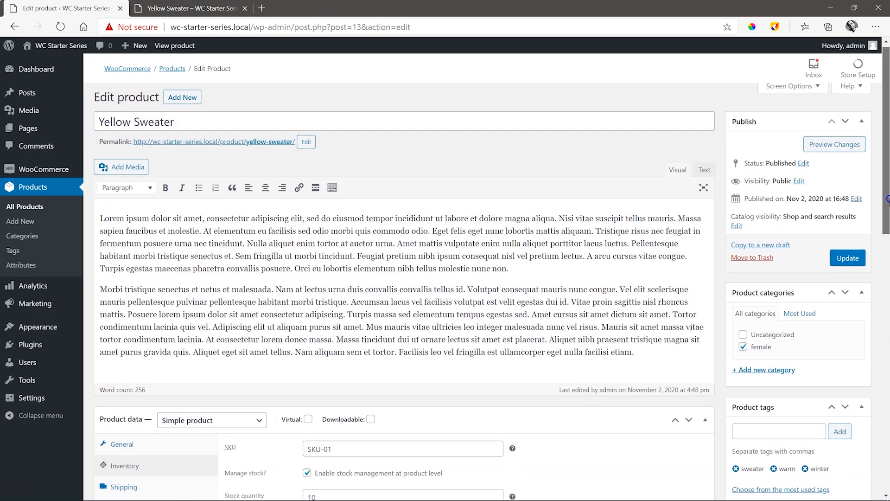
Update the product, preview it, and browse the gallery thumbnails including the blue lace top
click(847, 258)
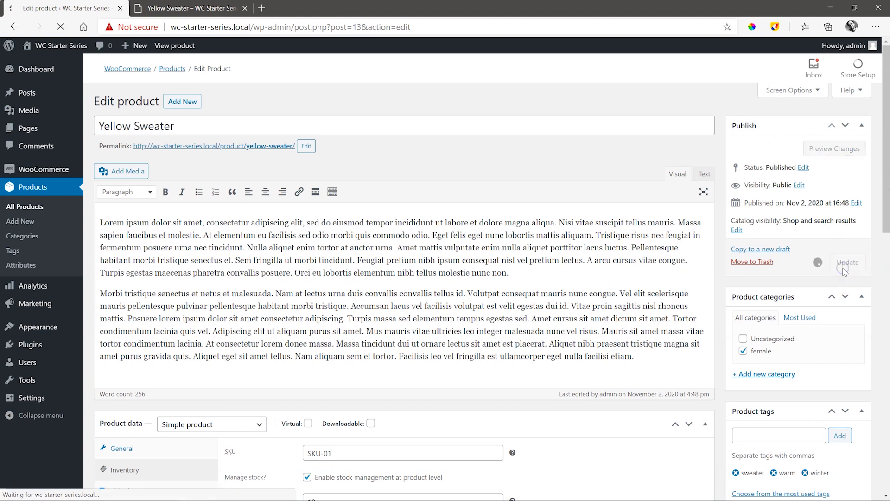
click(847, 261)
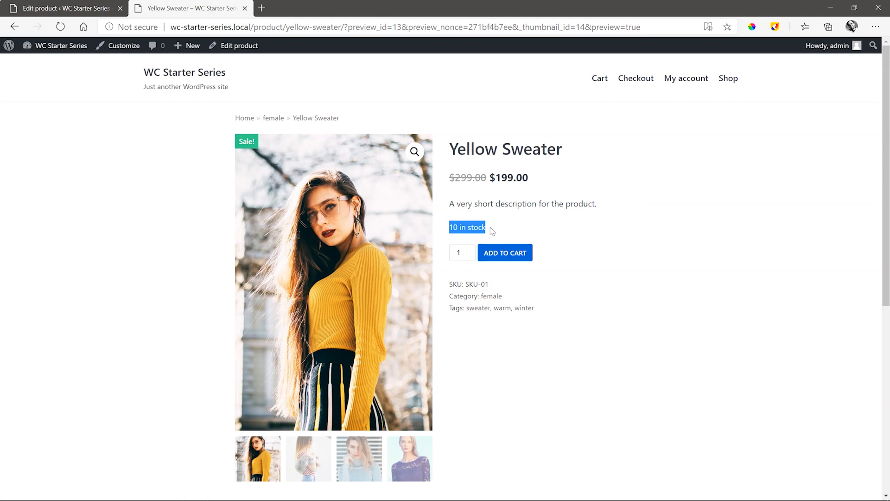
click(309, 458)
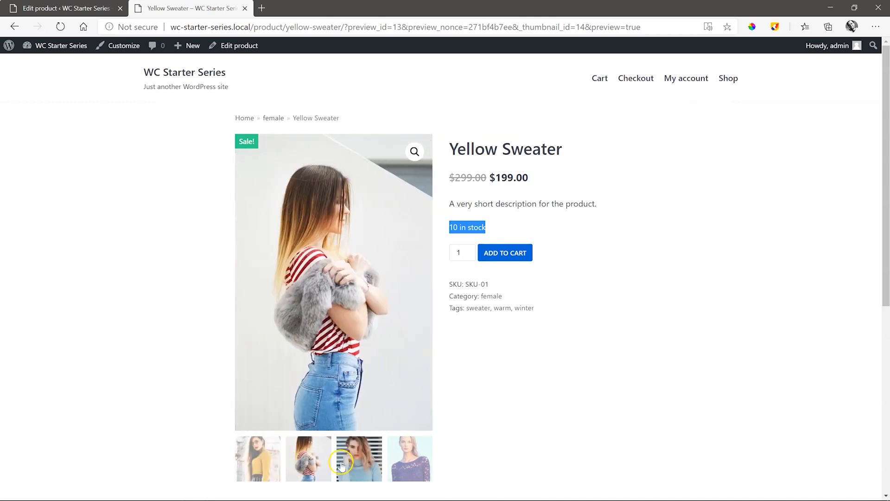
click(409, 458)
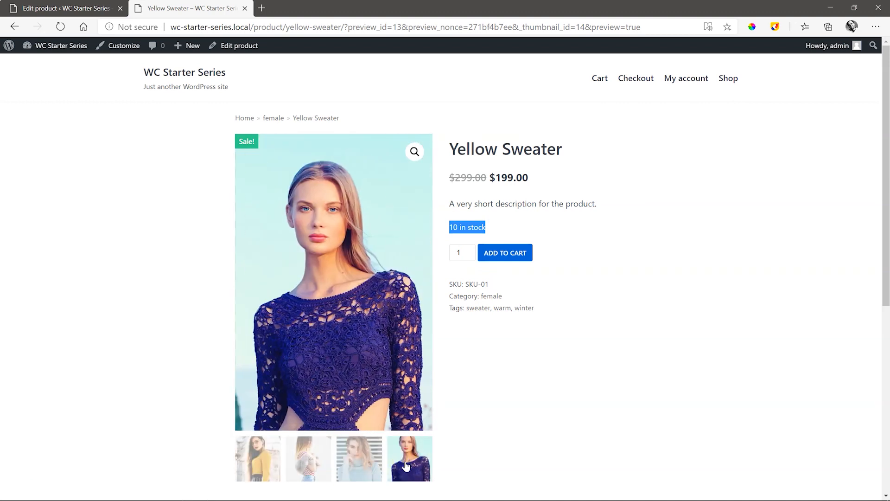
right_click(255, 27)
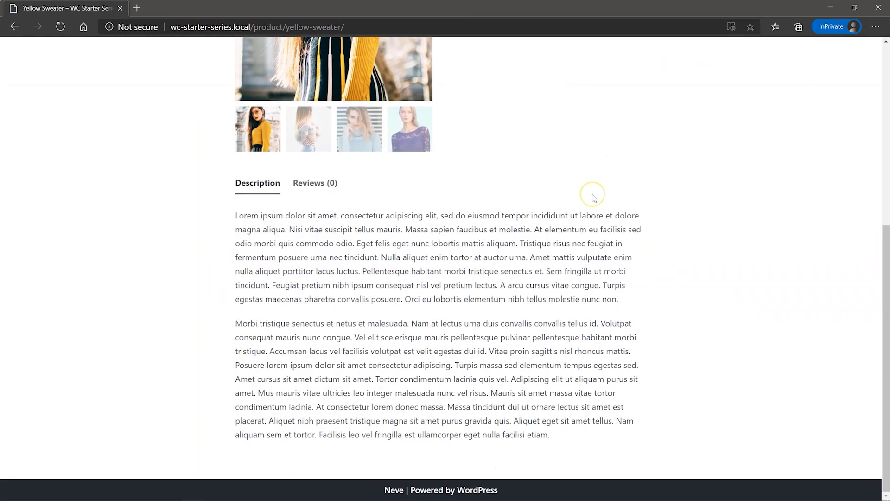
Show the Reviews tab on the public Yellow Sweater page
click(253, 426)
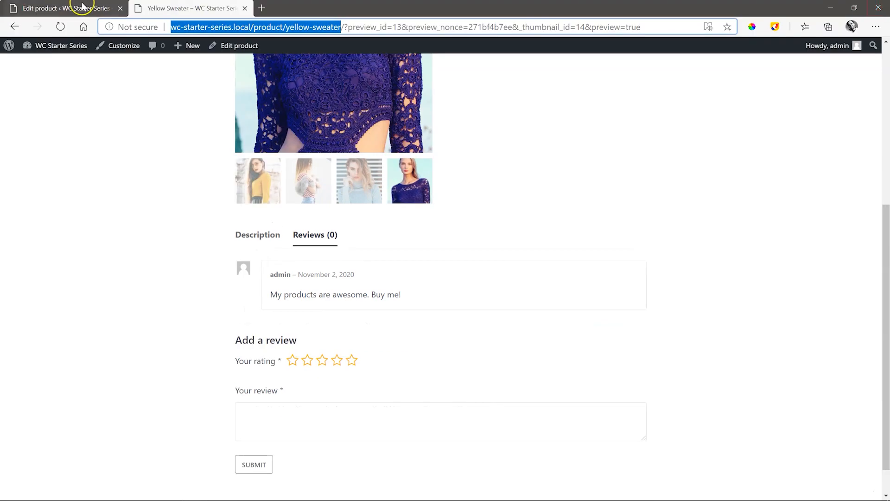
Approve Sally's review "This is an amazing product that saved my life." in the product editor
click(63, 8)
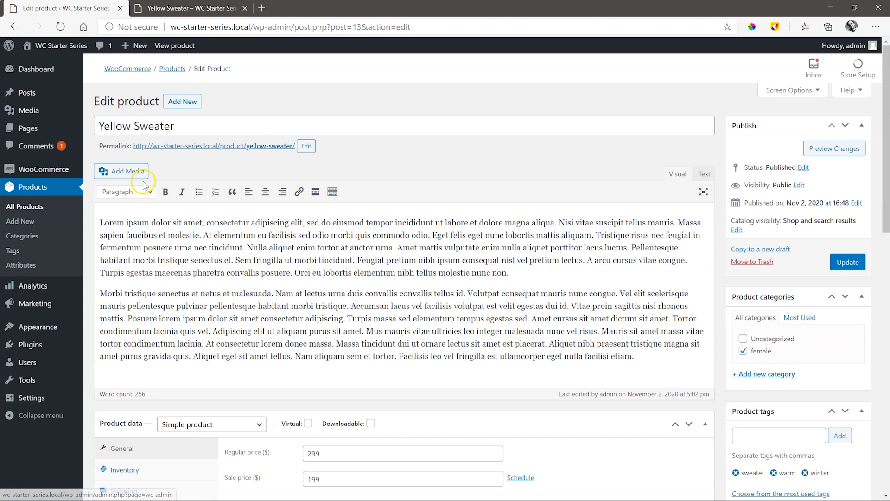
scroll(down, 3)
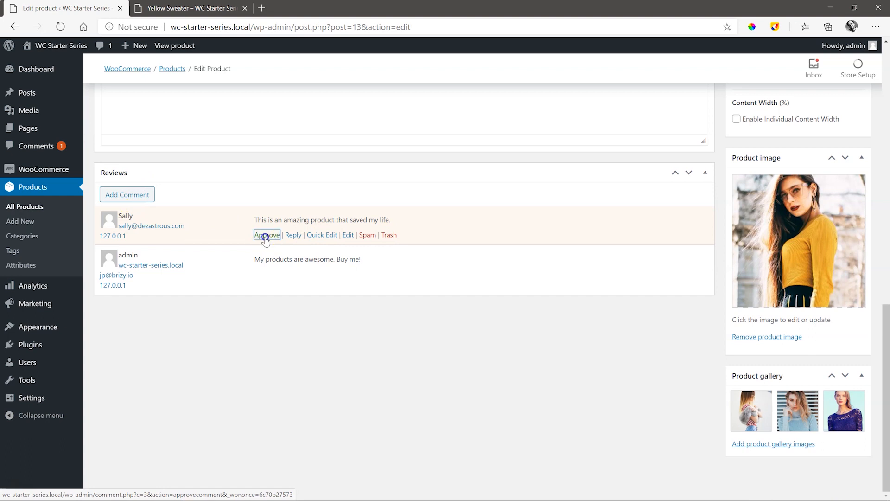
click(266, 235)
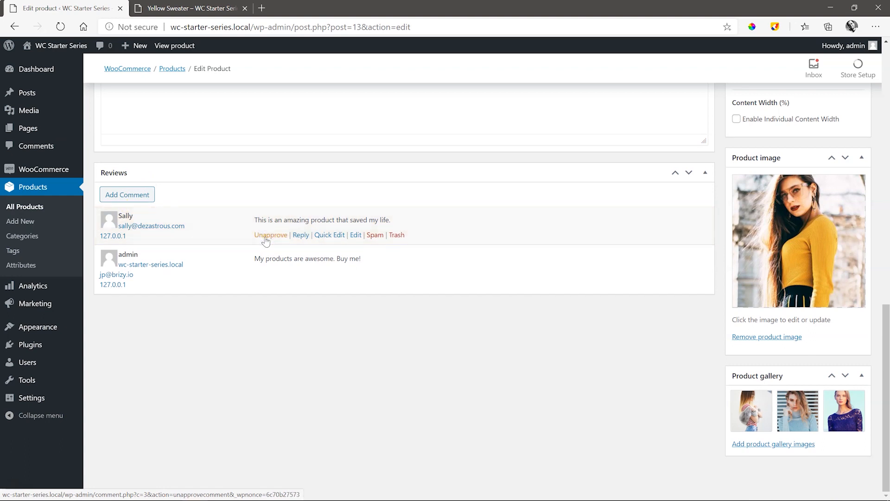